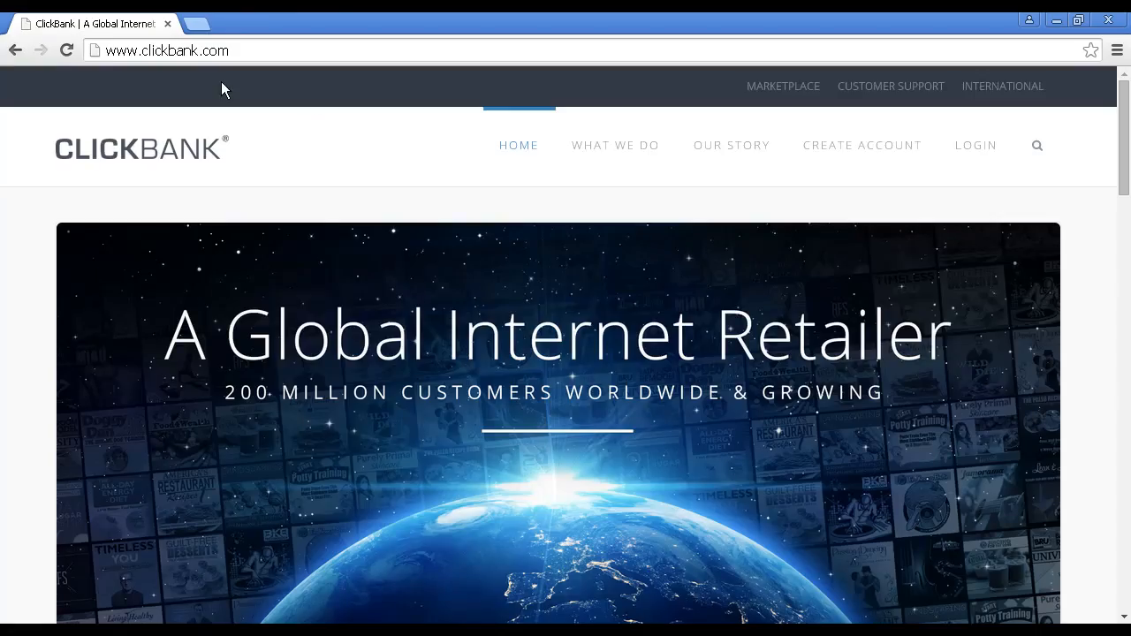
pyautogui.moveTo(248, 87)
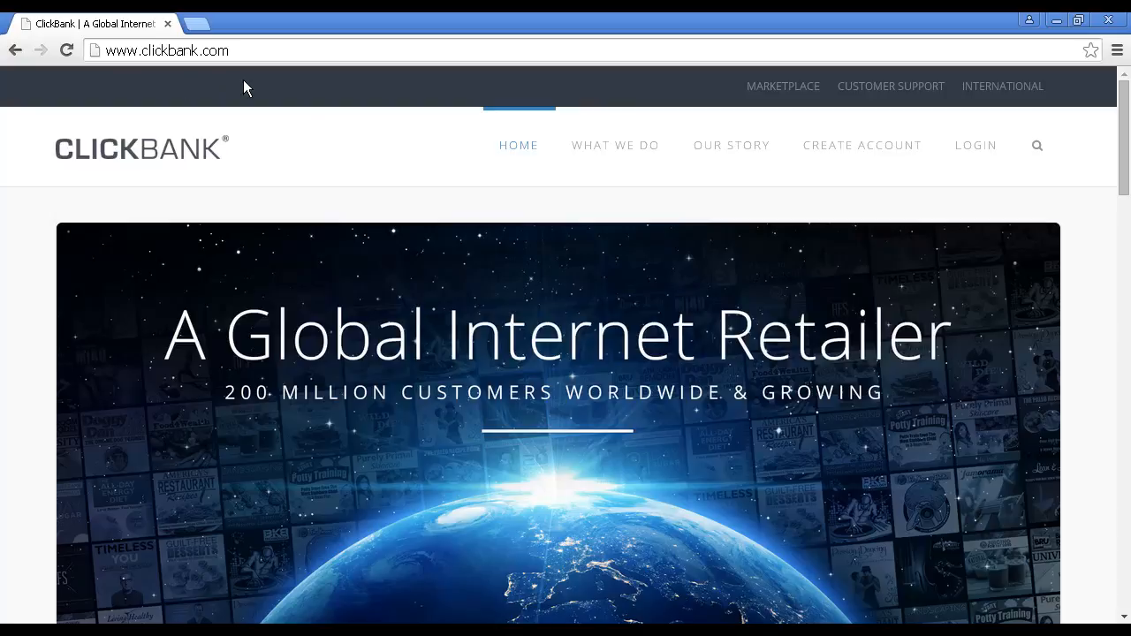
pyautogui.moveTo(863, 154)
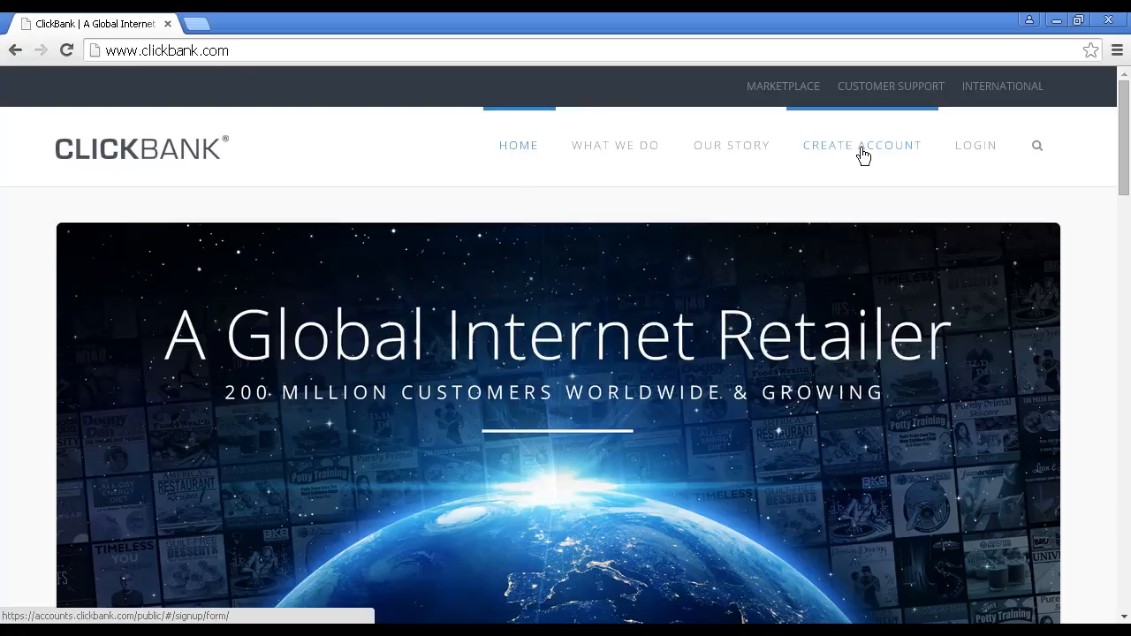
pyautogui.moveTo(878, 157)
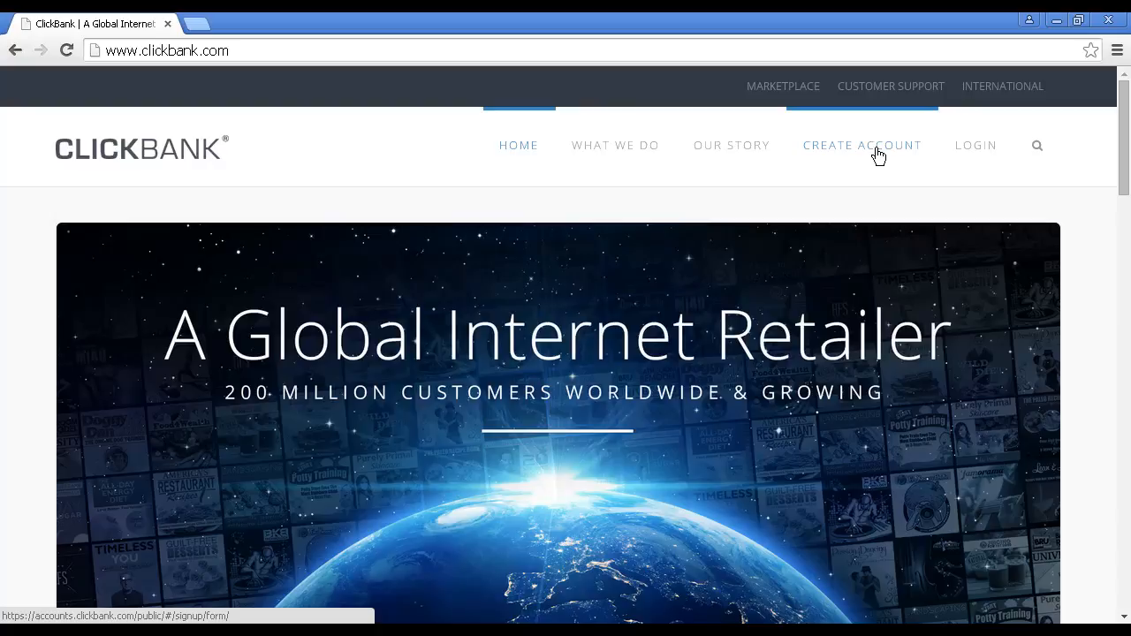
pyautogui.moveTo(791, 92)
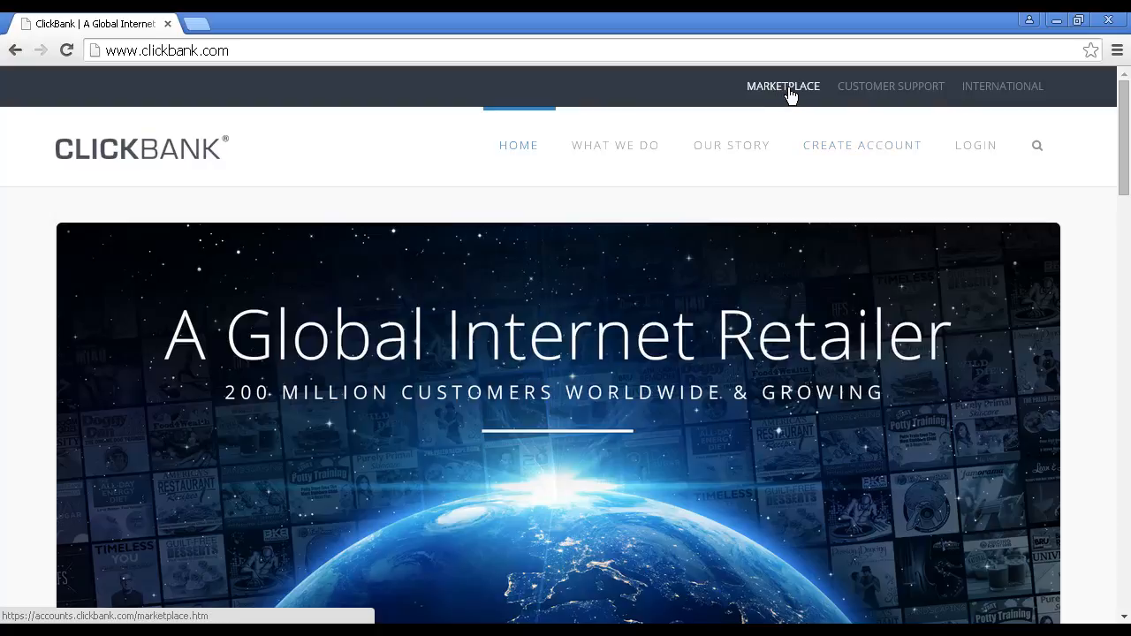
# - Open ClickBank's Marketplace and focus the empty Find Products search box
pyautogui.click(783, 86)
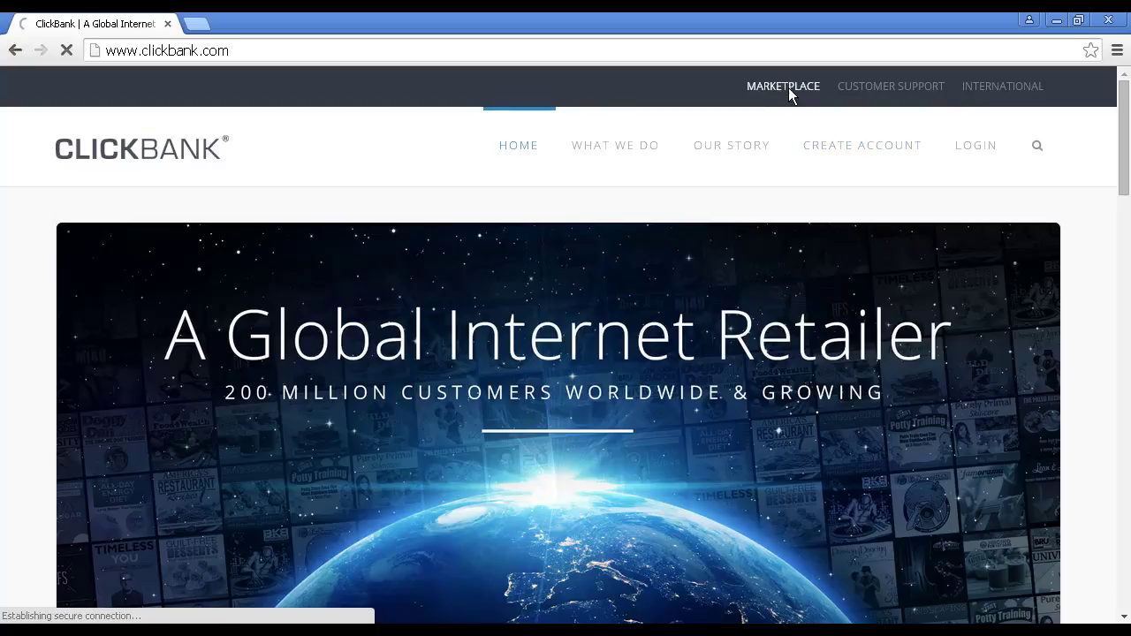
pyautogui.click(783, 86)
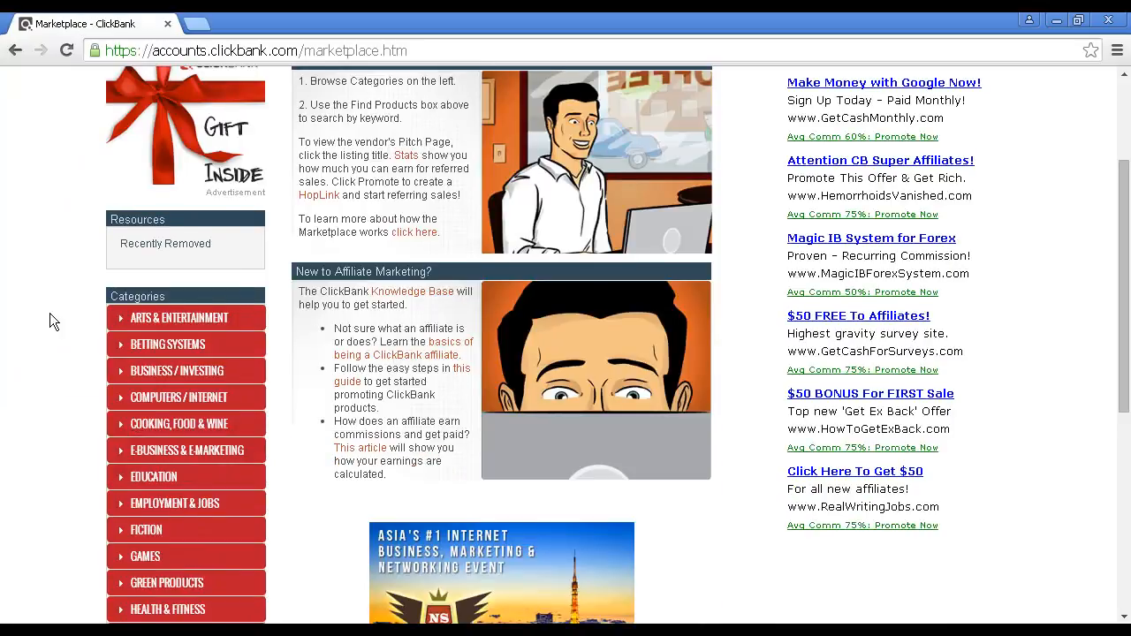
pyautogui.scroll(-3)
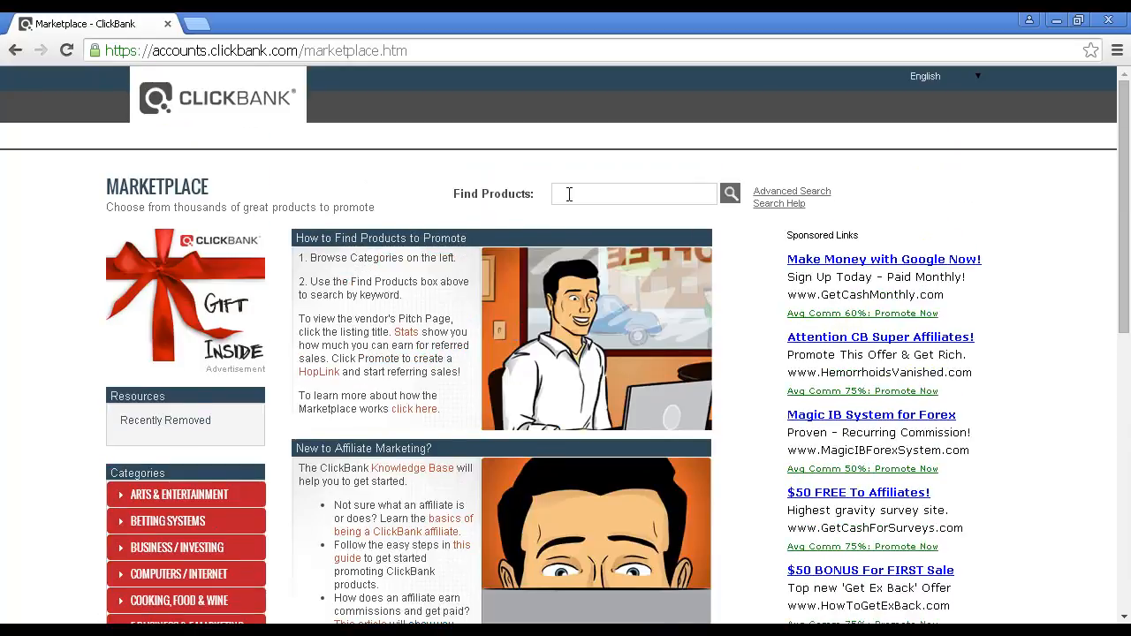
pyautogui.click(633, 194)
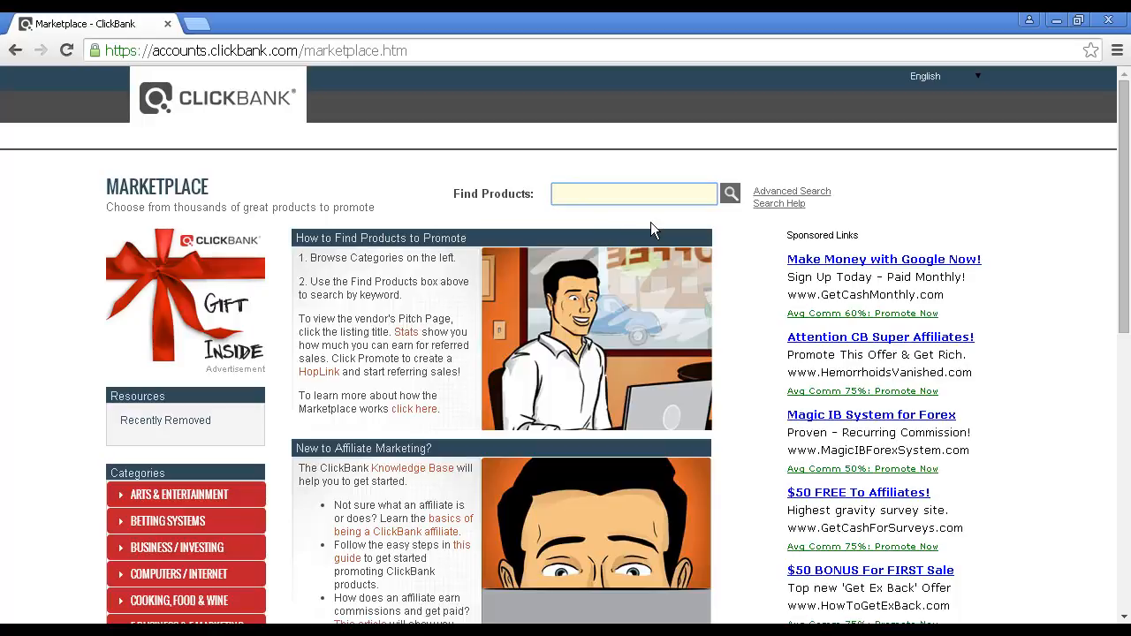
pyautogui.moveTo(46, 393)
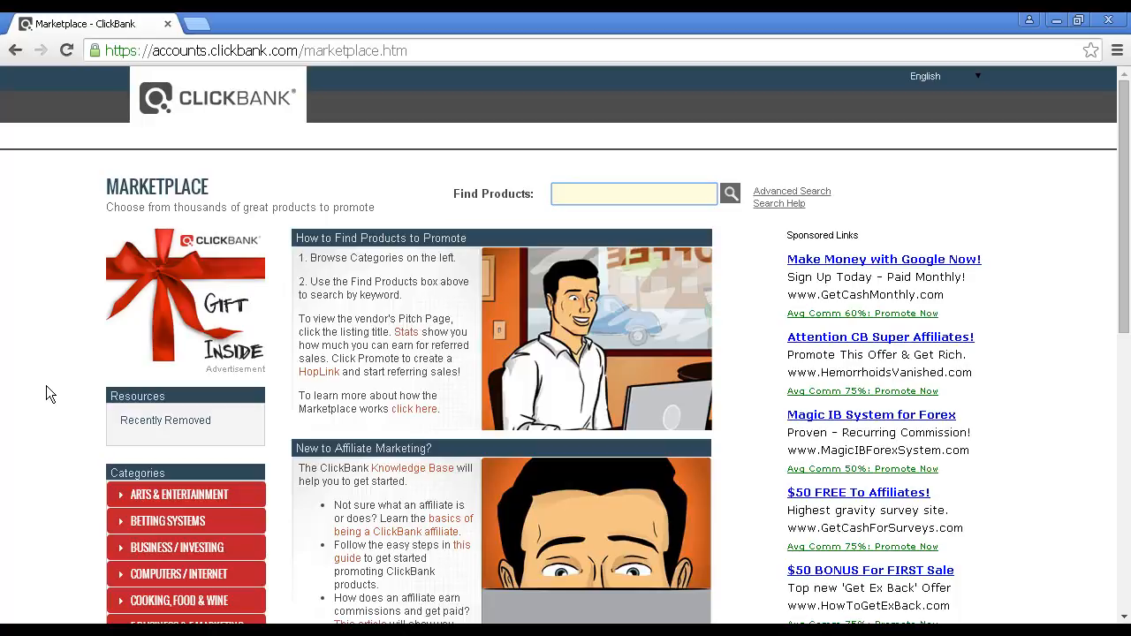
pyautogui.click(633, 194)
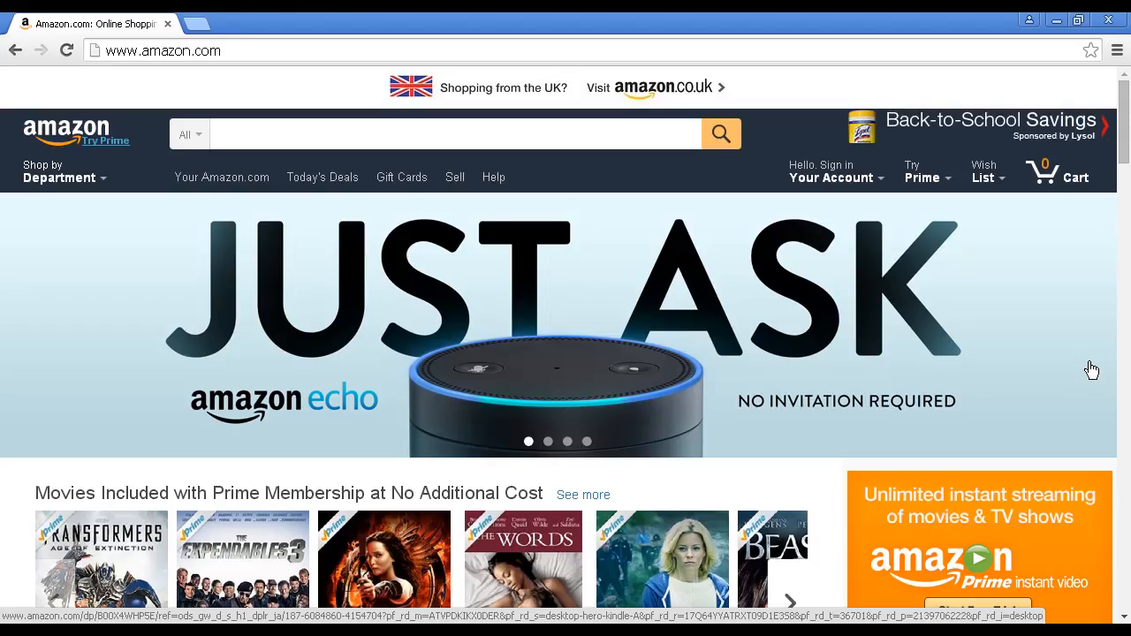
pyautogui.moveTo(714, 69)
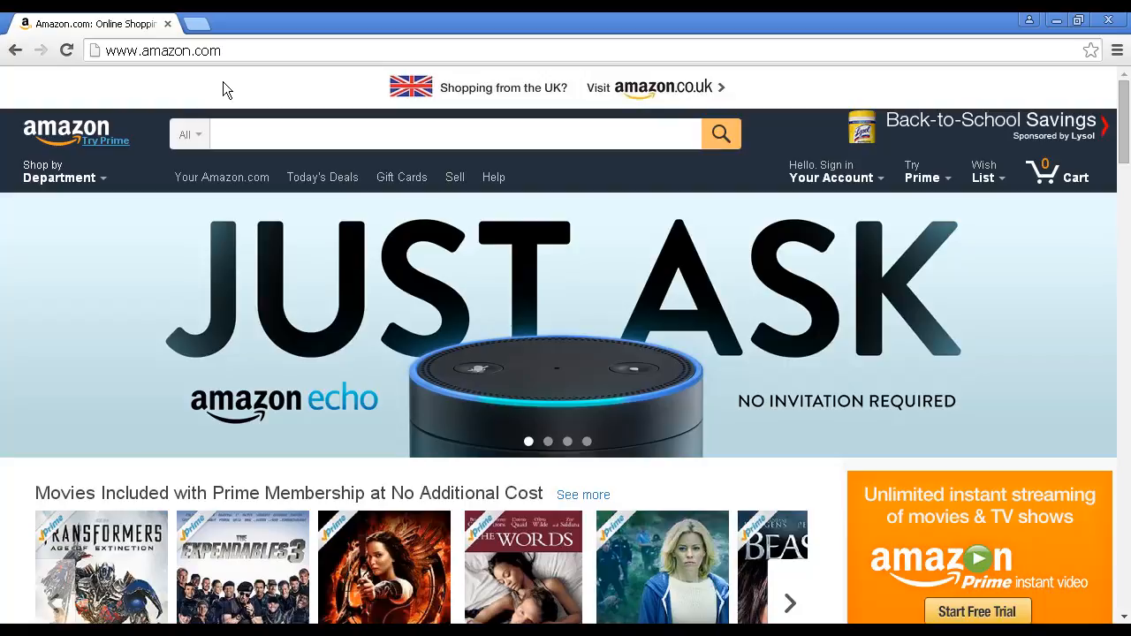
pyautogui.moveTo(226, 88)
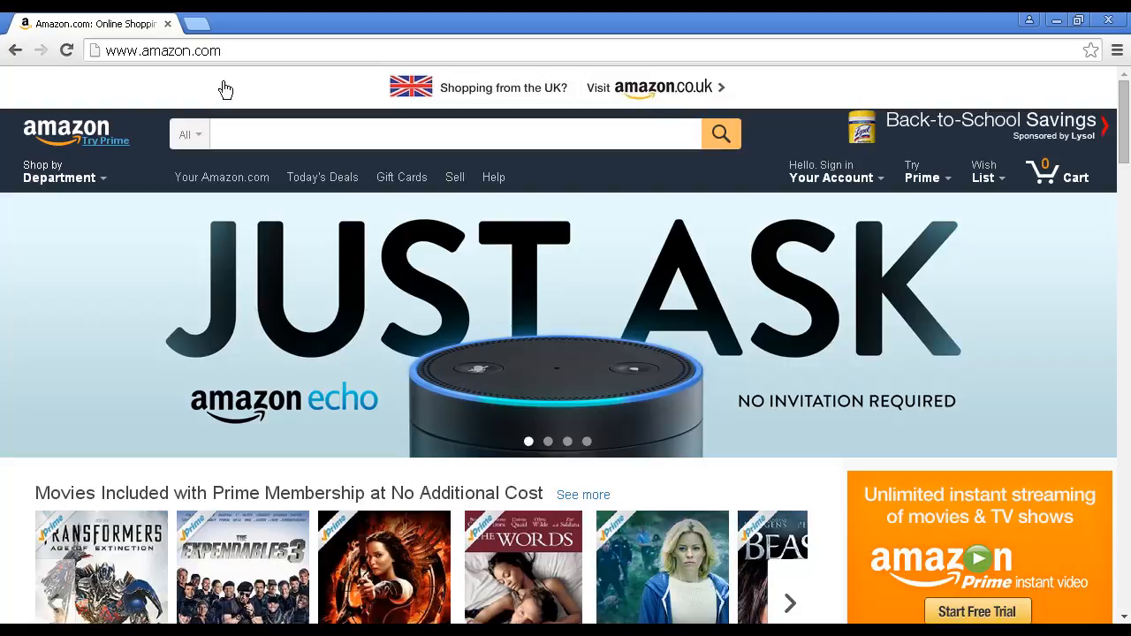
pyautogui.moveTo(409, 105)
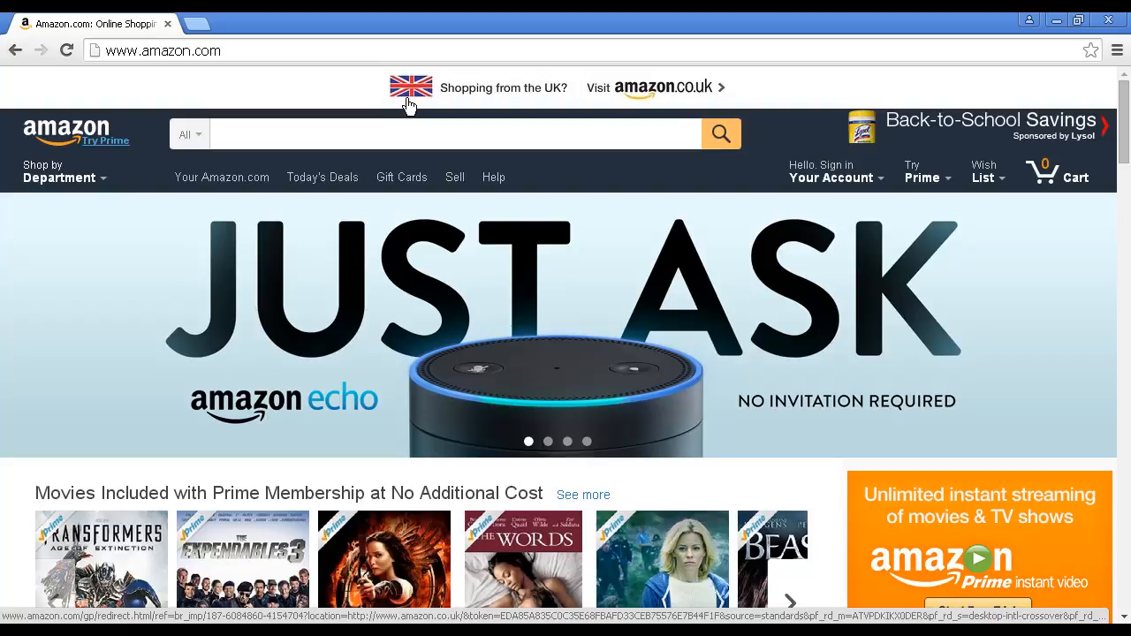
pyautogui.moveTo(629, 106)
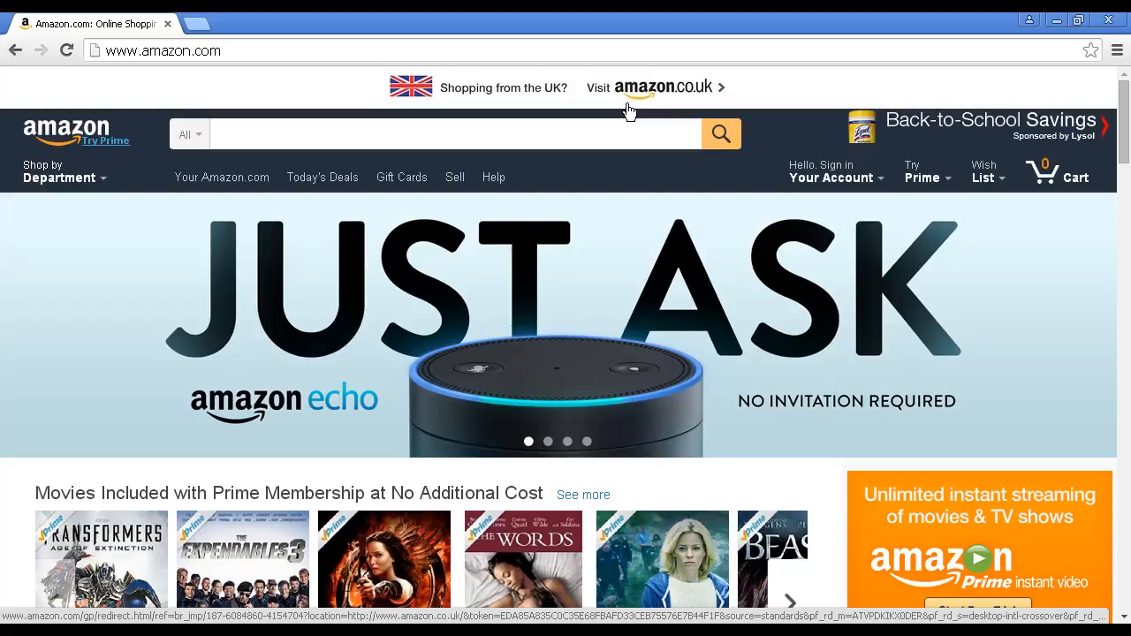
pyautogui.moveTo(647, 104)
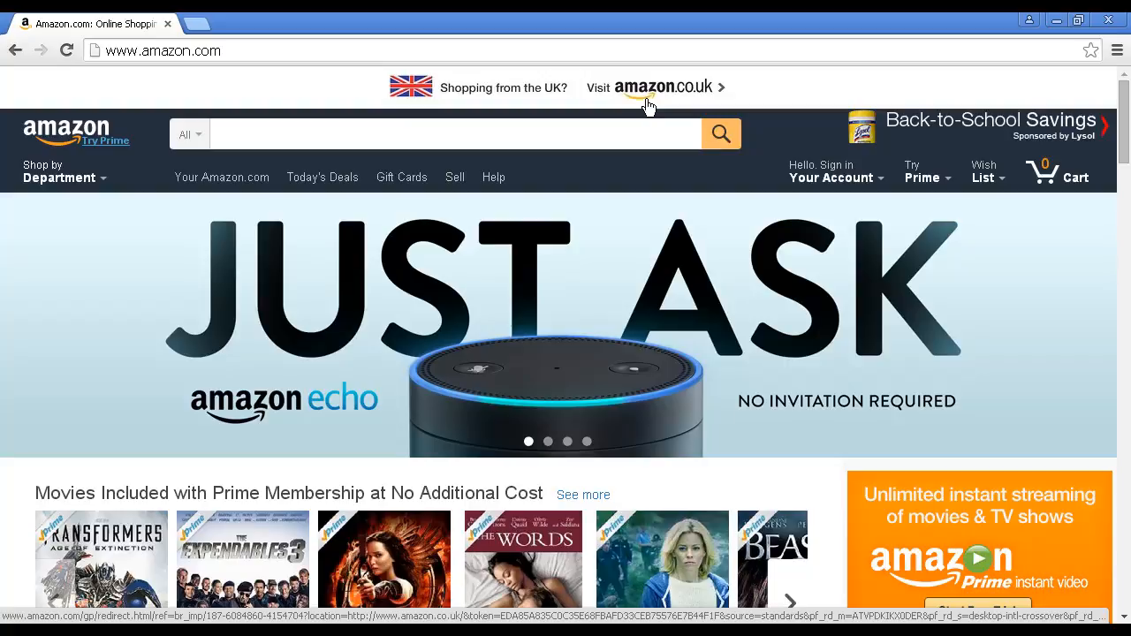
# - Follow 'Become an Affiliate' under Make Money with Us in Amazon's footer
pyautogui.scroll(-3)
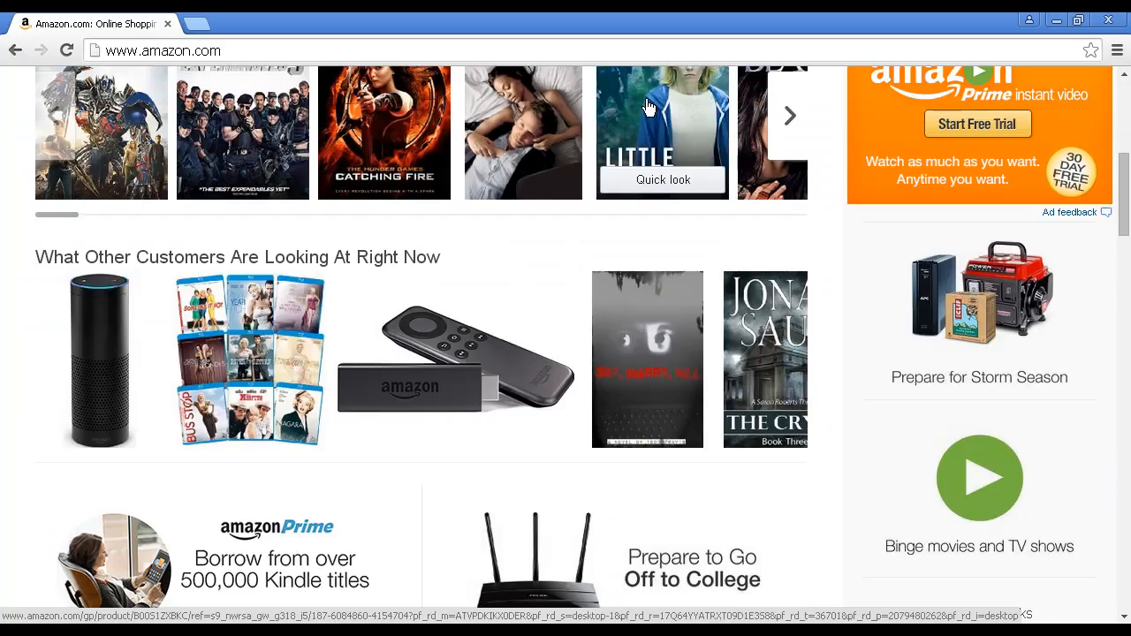
pyautogui.scroll(-3)
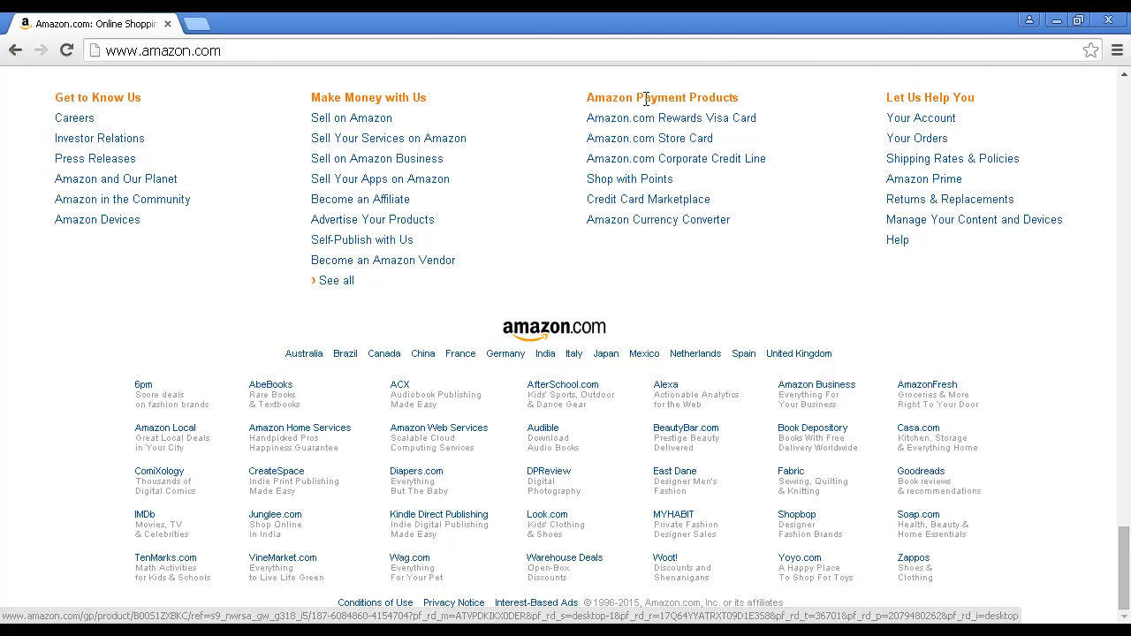
pyautogui.moveTo(394, 205)
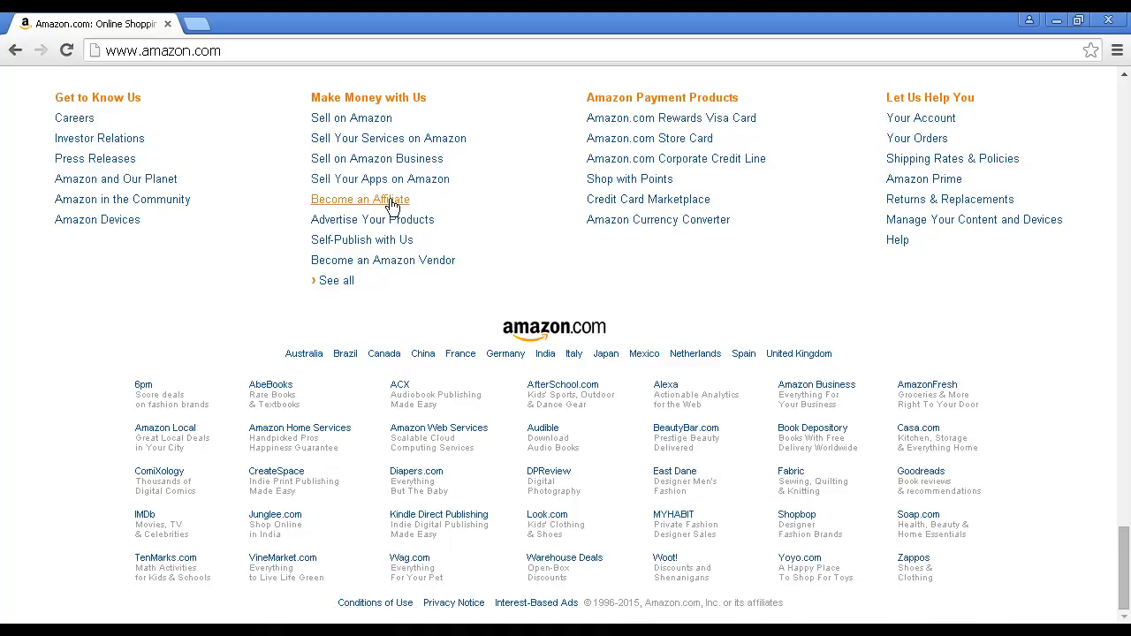
pyautogui.moveTo(391, 205)
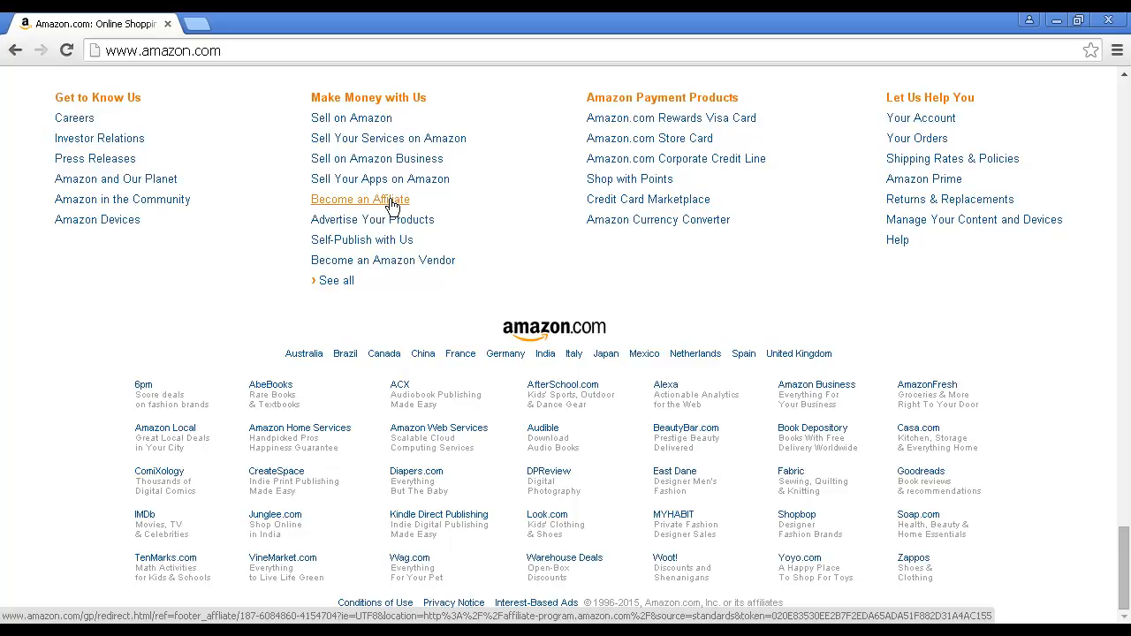
pyautogui.click(360, 199)
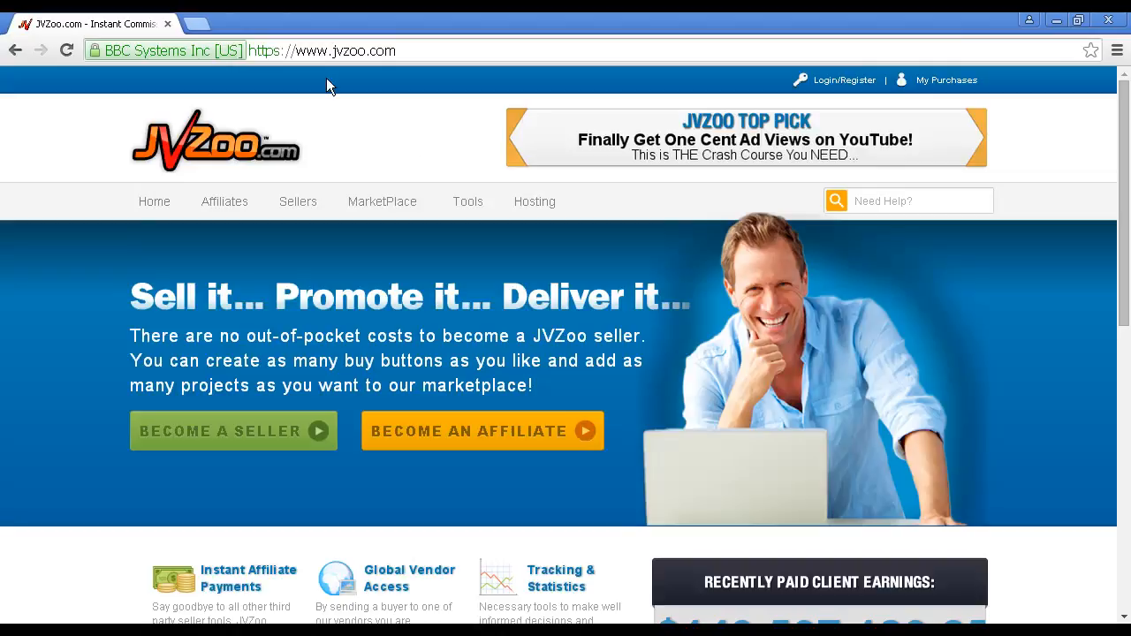
pyautogui.moveTo(409, 77)
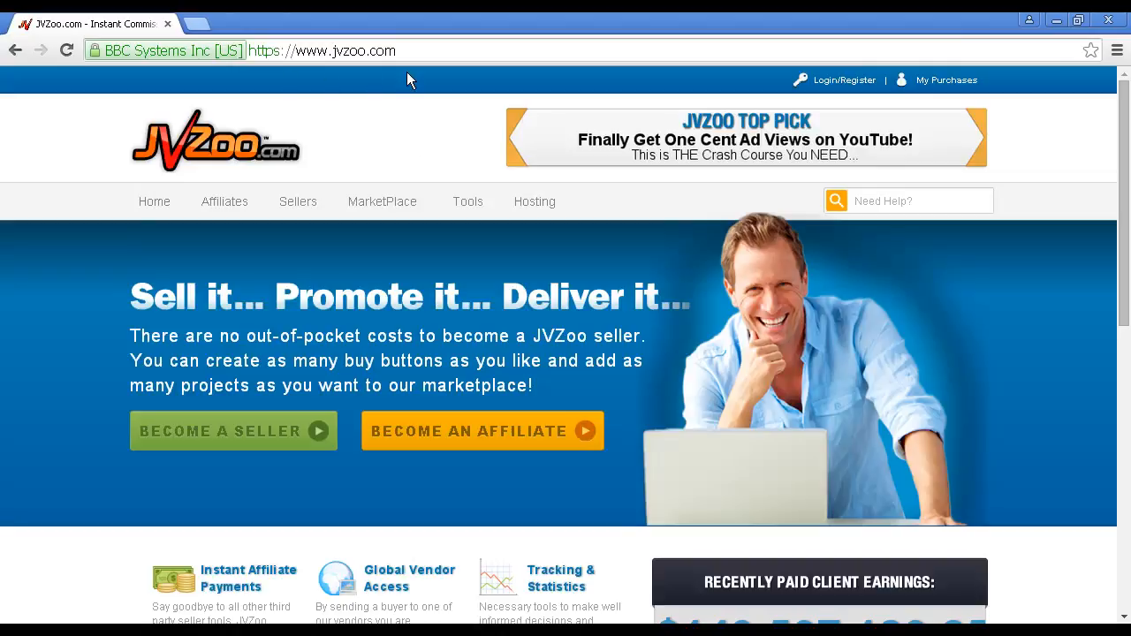
pyautogui.moveTo(530, 441)
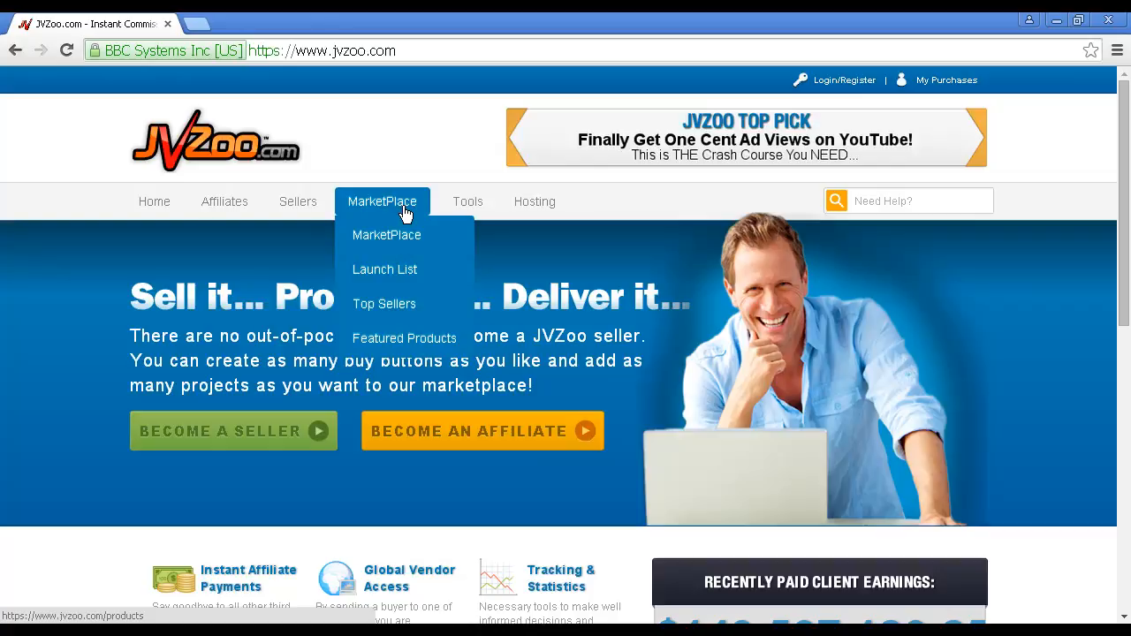
pyautogui.moveTo(395, 208)
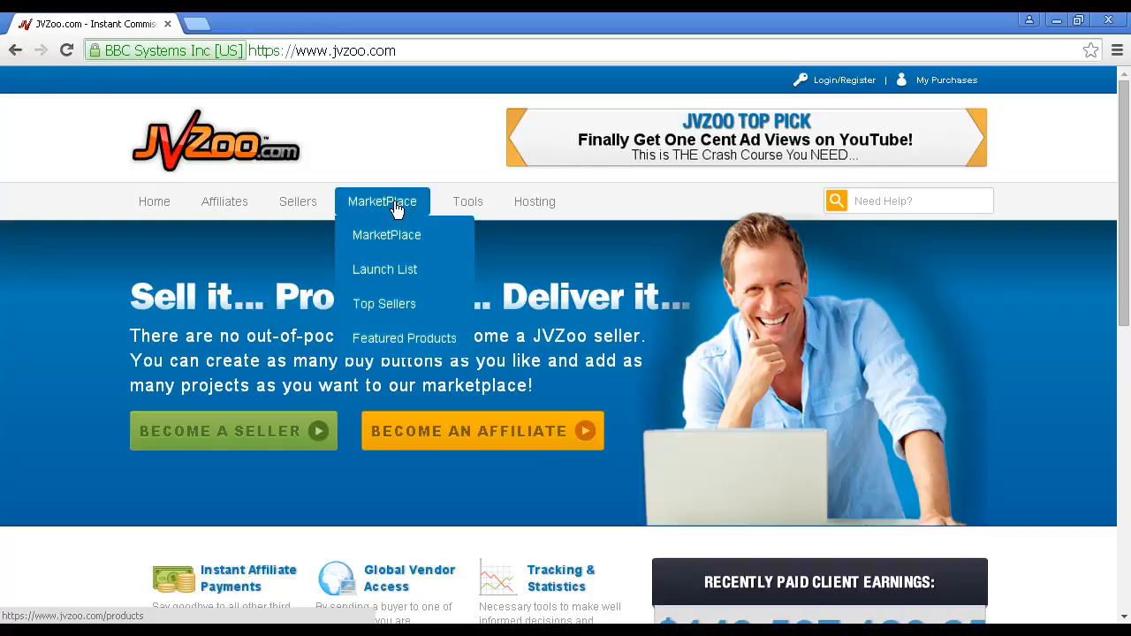
# - Open JVZoo's MarketPlace menu item and scroll through the product category list
pyautogui.click(386, 235)
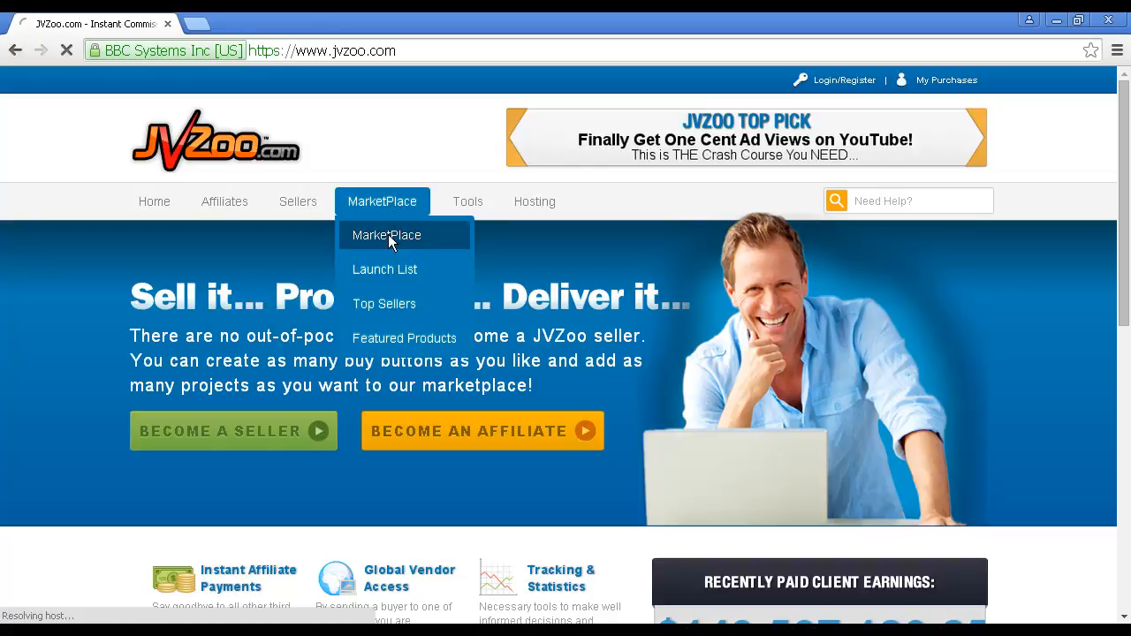
pyautogui.click(385, 235)
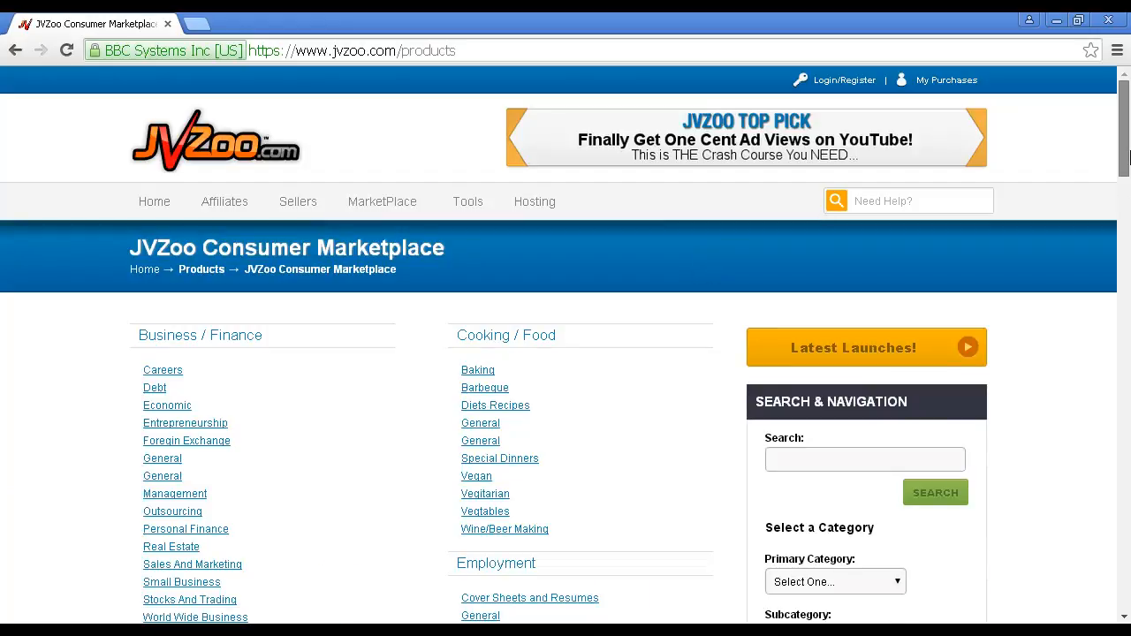
pyautogui.scroll(-3)
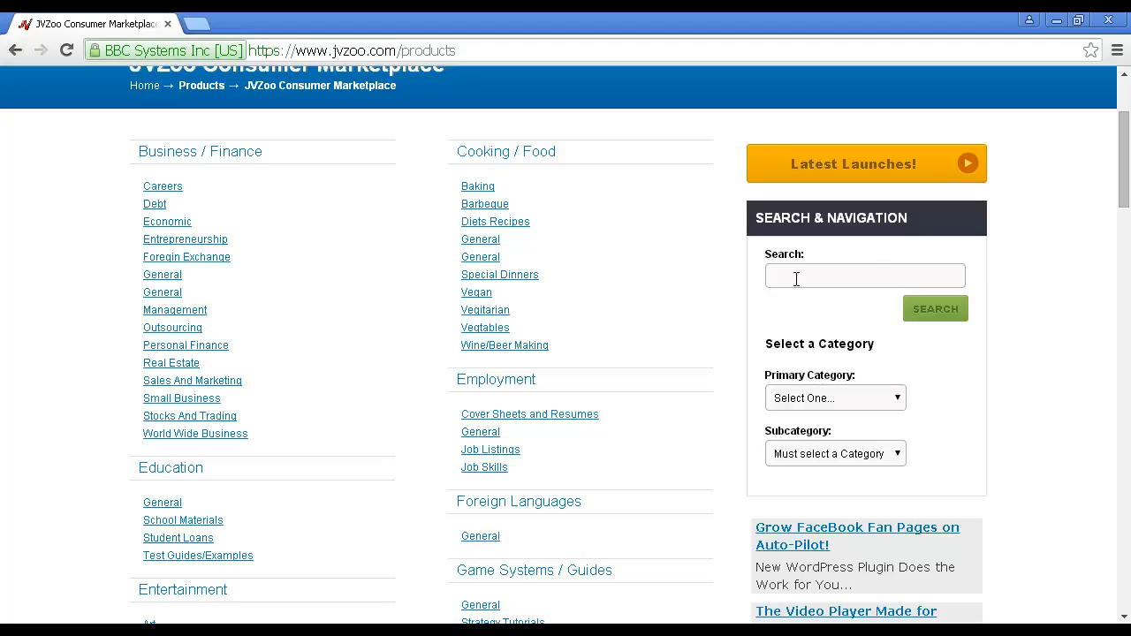
pyautogui.moveTo(801, 279)
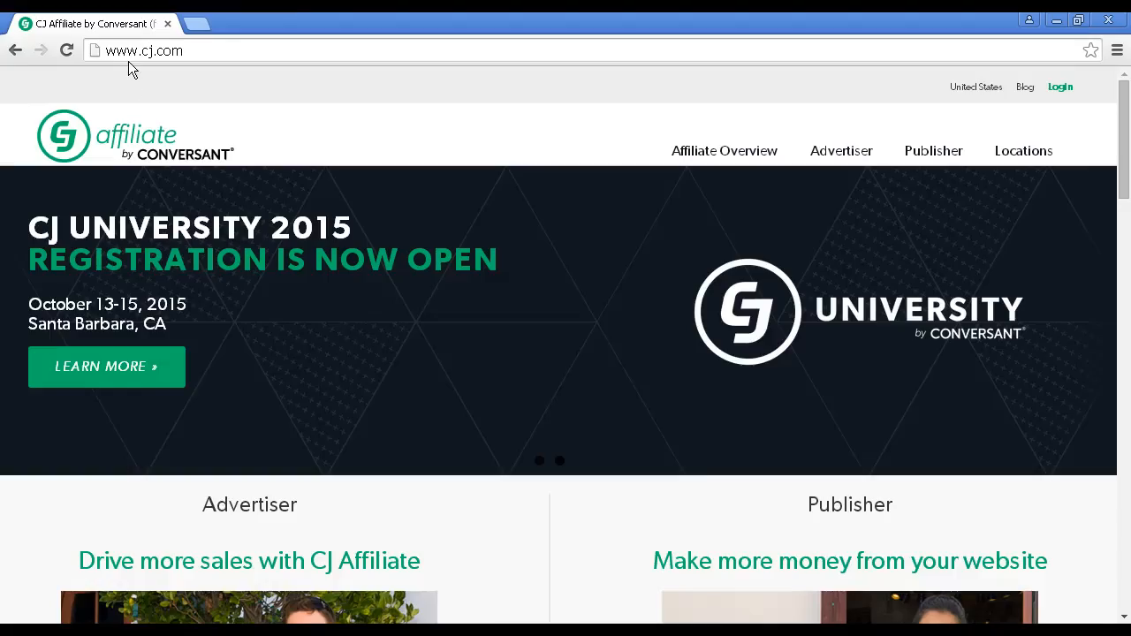
pyautogui.moveTo(196, 77)
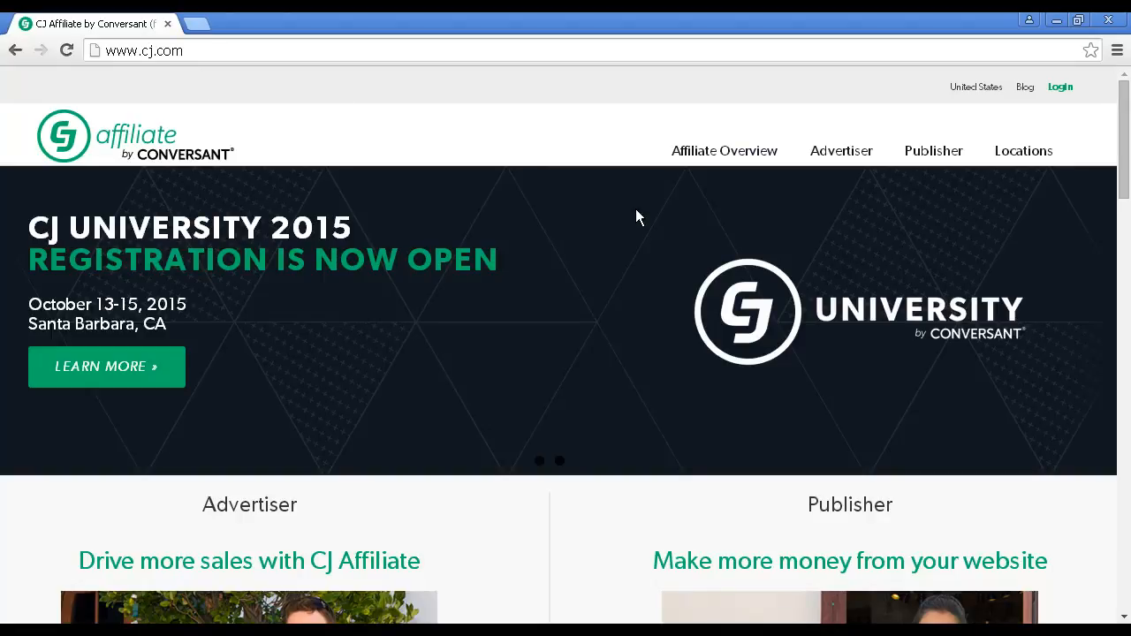
# - Scroll cj.com down to the advertiser and Free Publisher Sign-Up buttons
pyautogui.scroll(-3)
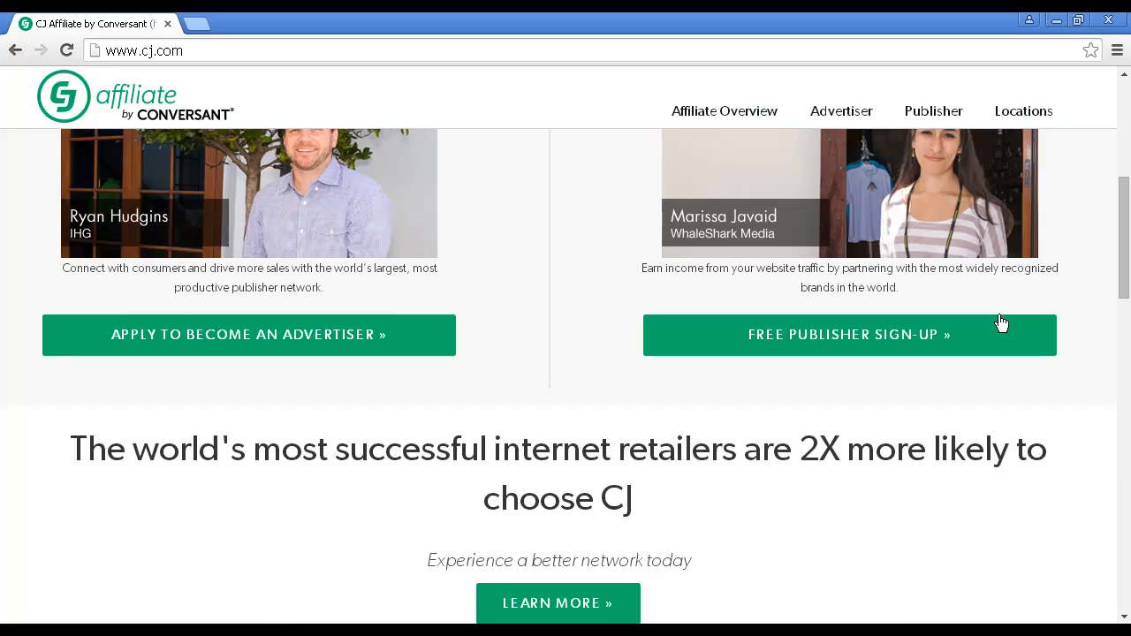
pyautogui.moveTo(1124, 265)
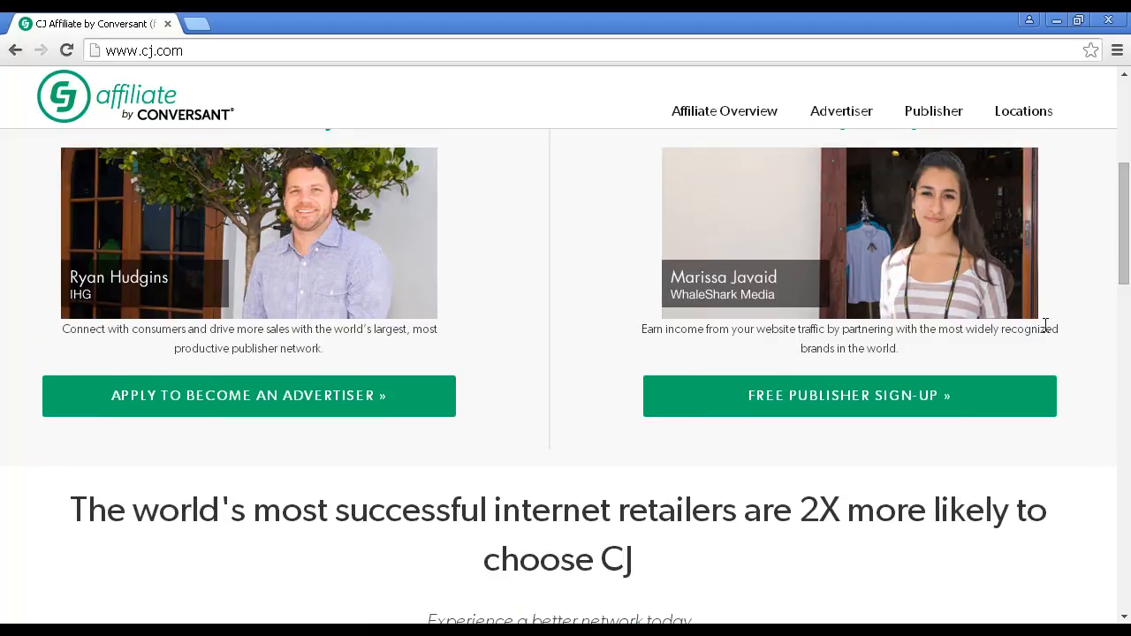
pyautogui.moveTo(852, 407)
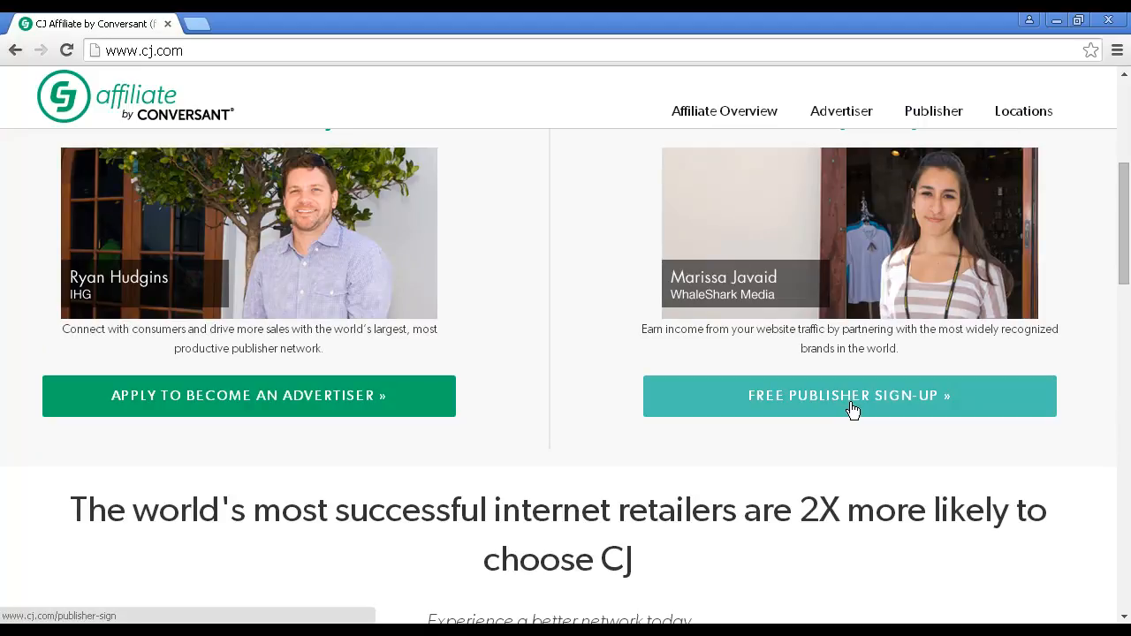
pyautogui.moveTo(861, 443)
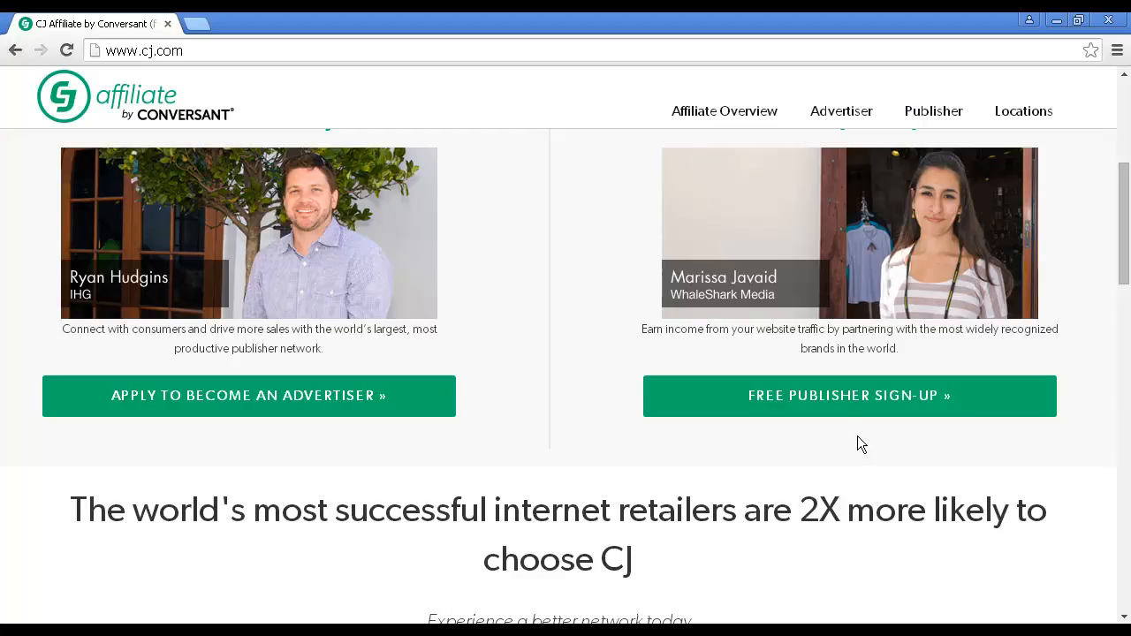
pyautogui.moveTo(863, 443)
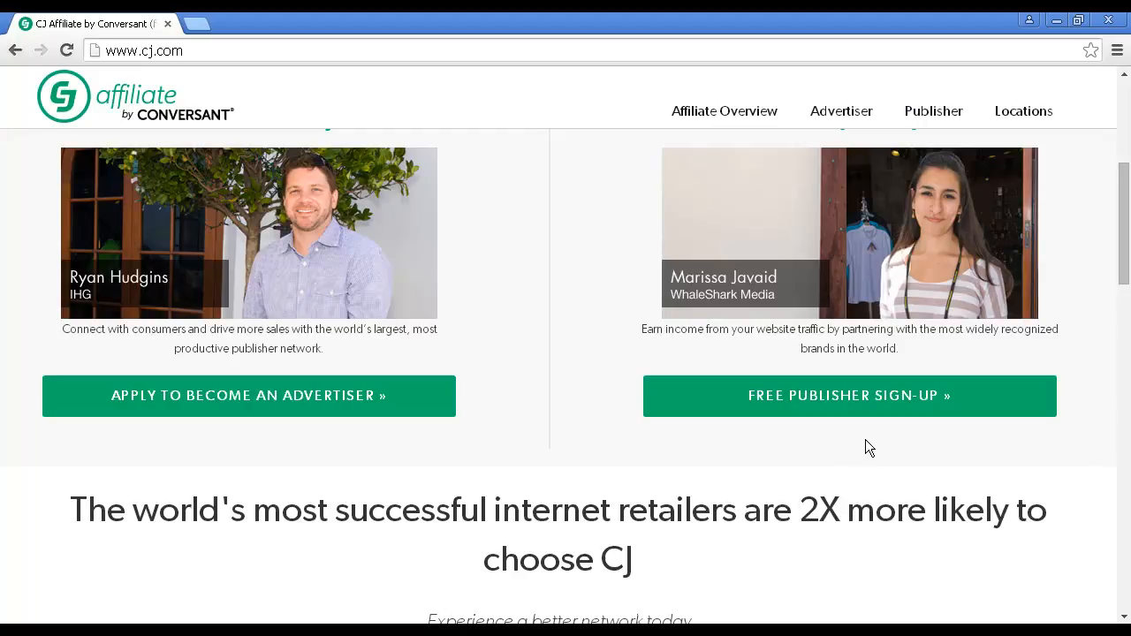
pyautogui.moveTo(872, 449)
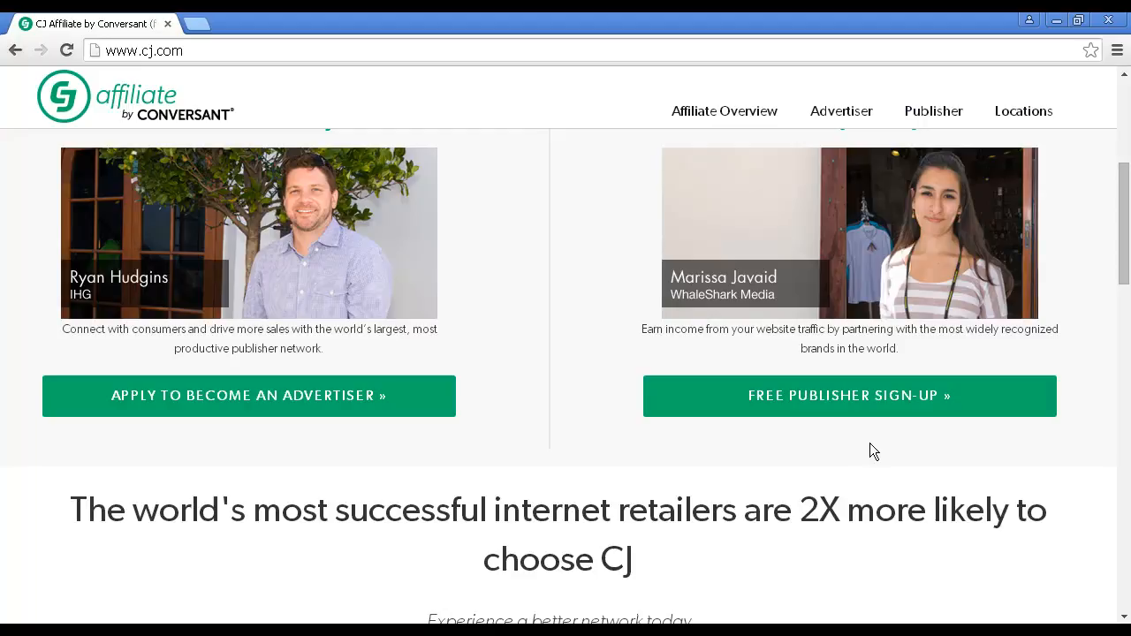
pyautogui.moveTo(876, 453)
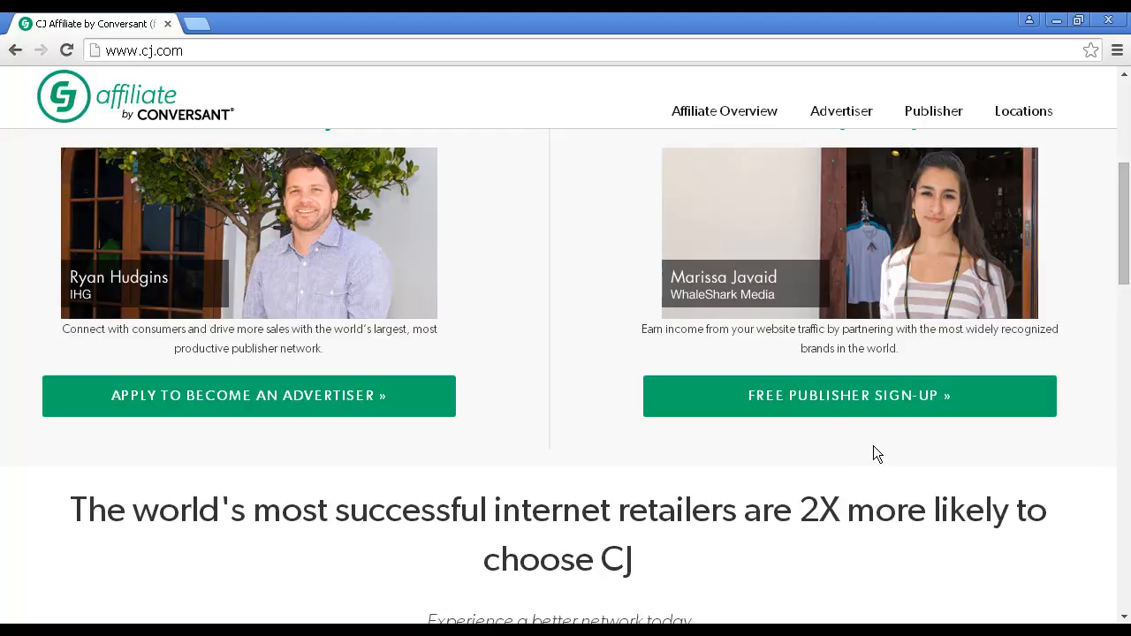
pyautogui.moveTo(877, 454)
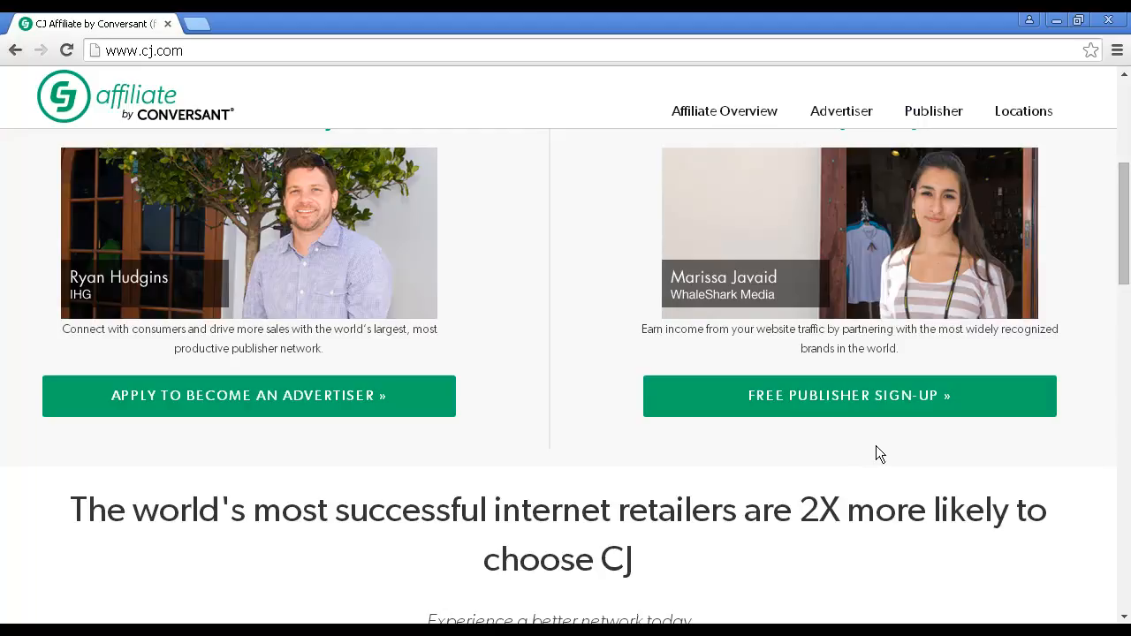